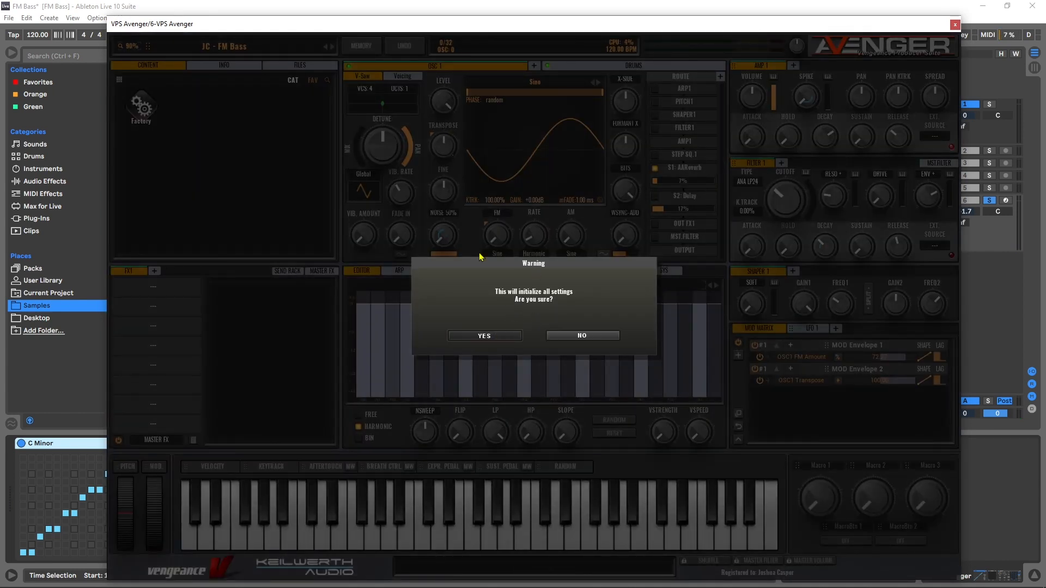
Step: Confirm the warning to reset the FM Bass patch to an initialized preset
click(484, 336)
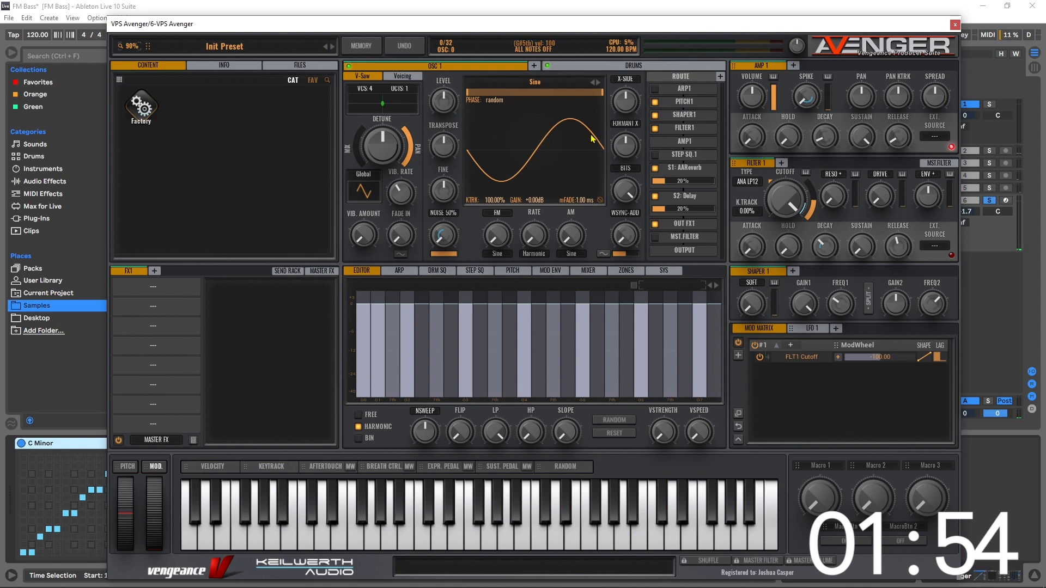
Step: Route MODENV 1 to the FM knob, decaying over about 812 ms at depth 72
click(550, 270)
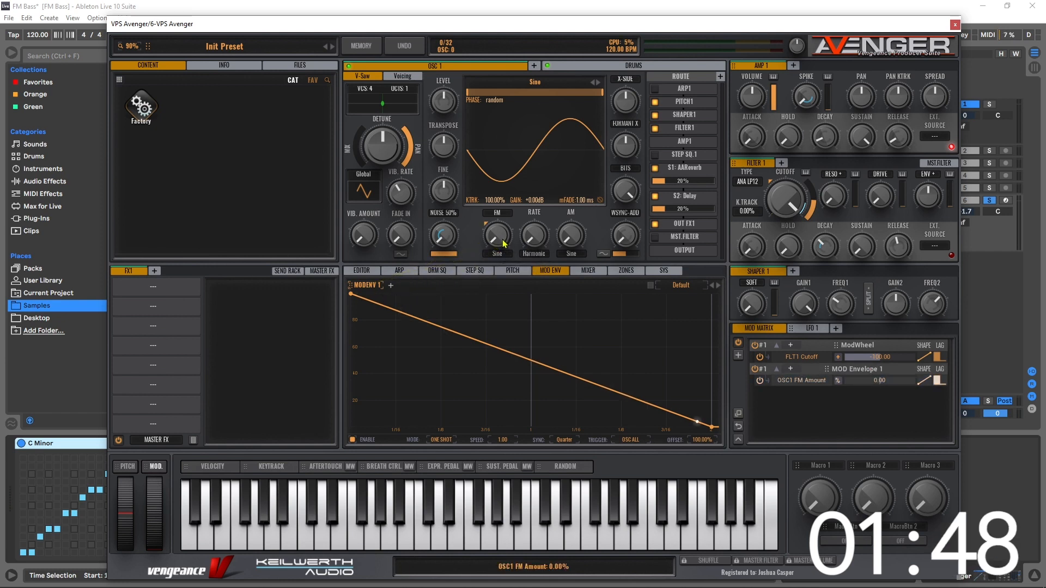
drag(497, 234, 497, 207)
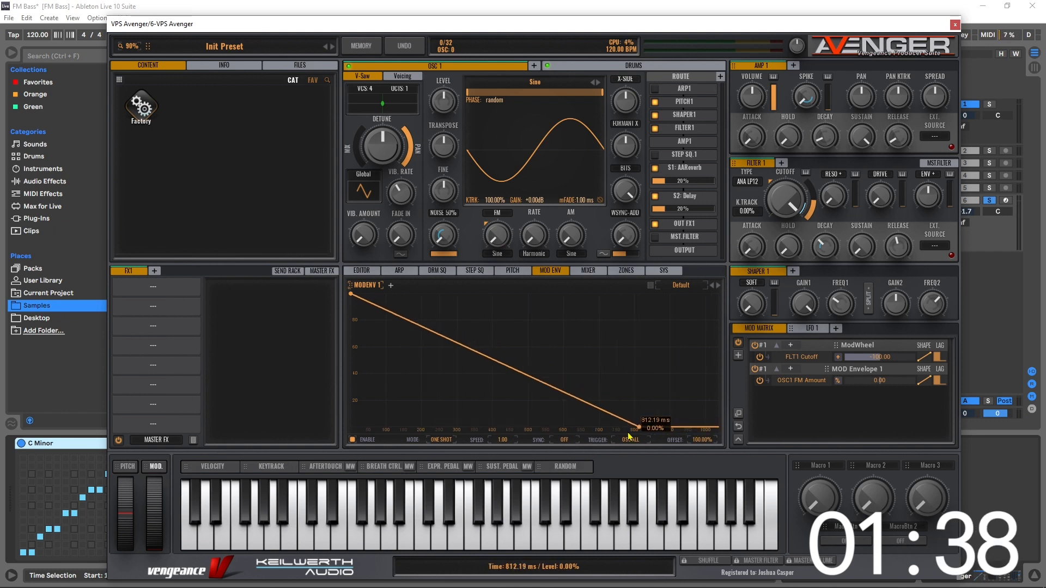
drag(635, 427, 609, 420)
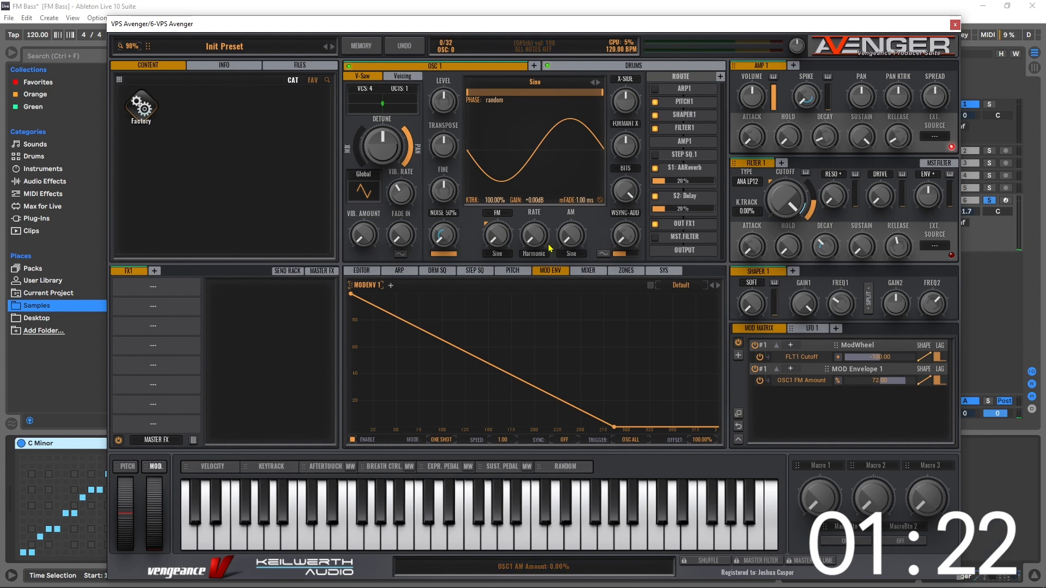
Step: Lower the S1: AAReverb mix to 7% and route MODENV 2 to Transpose
drag(534, 234, 534, 230)
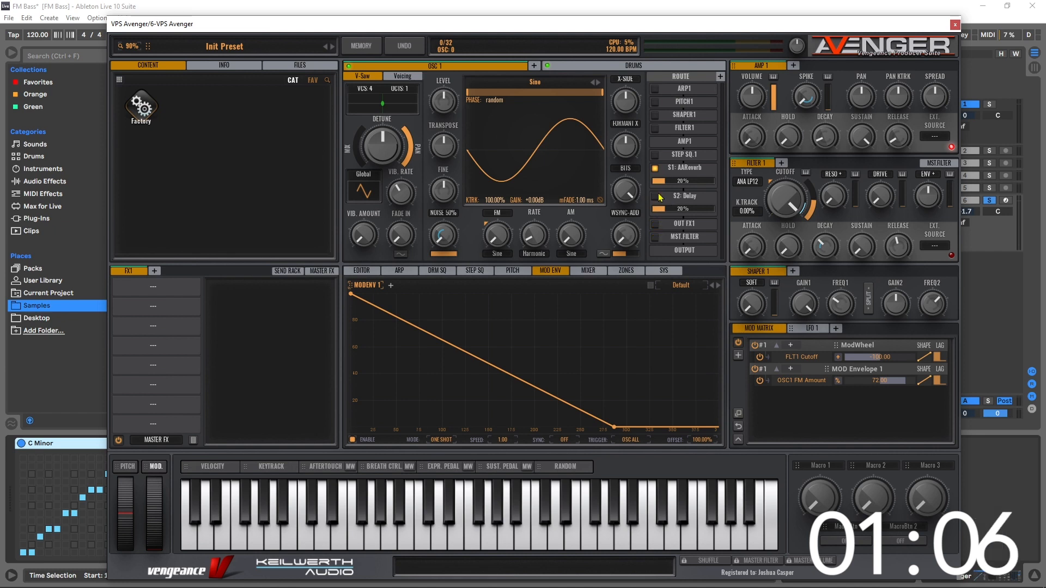
drag(667, 181, 659, 181)
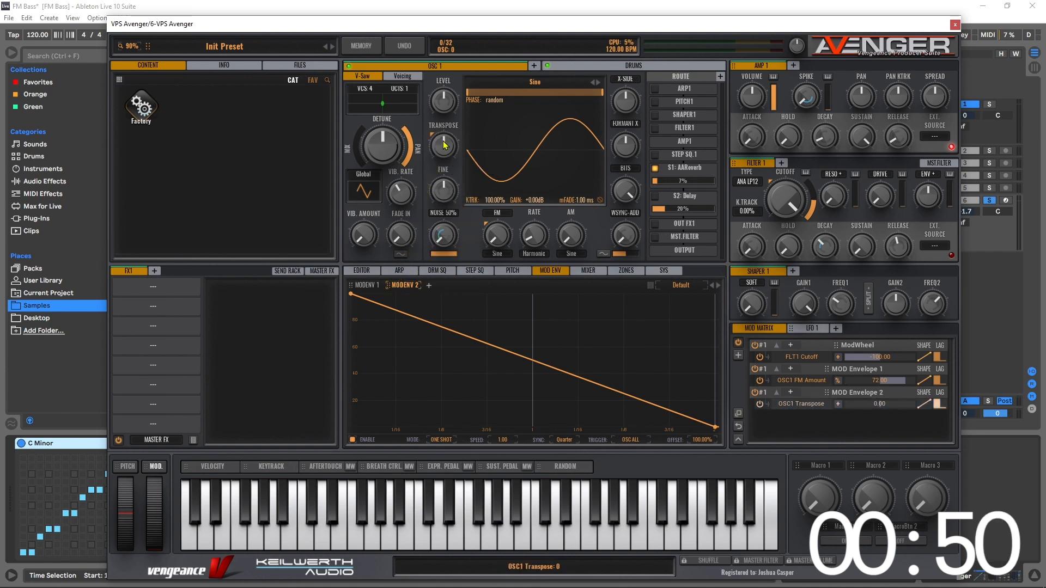
Step: Turn MODENV 2 sync off, shorten its decay sharply, and set Transpose depth to 100
click(564, 440)
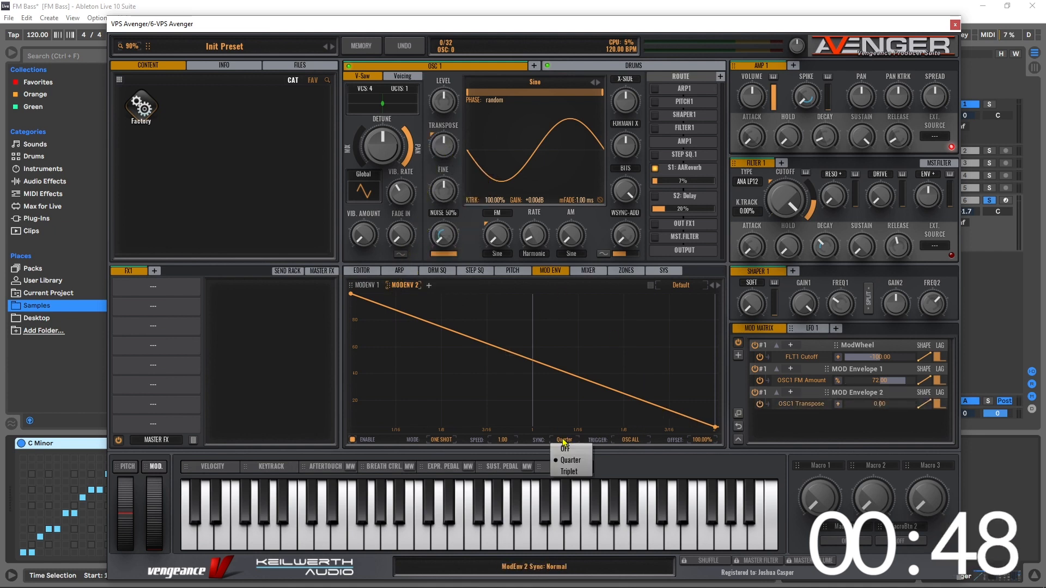
click(565, 448)
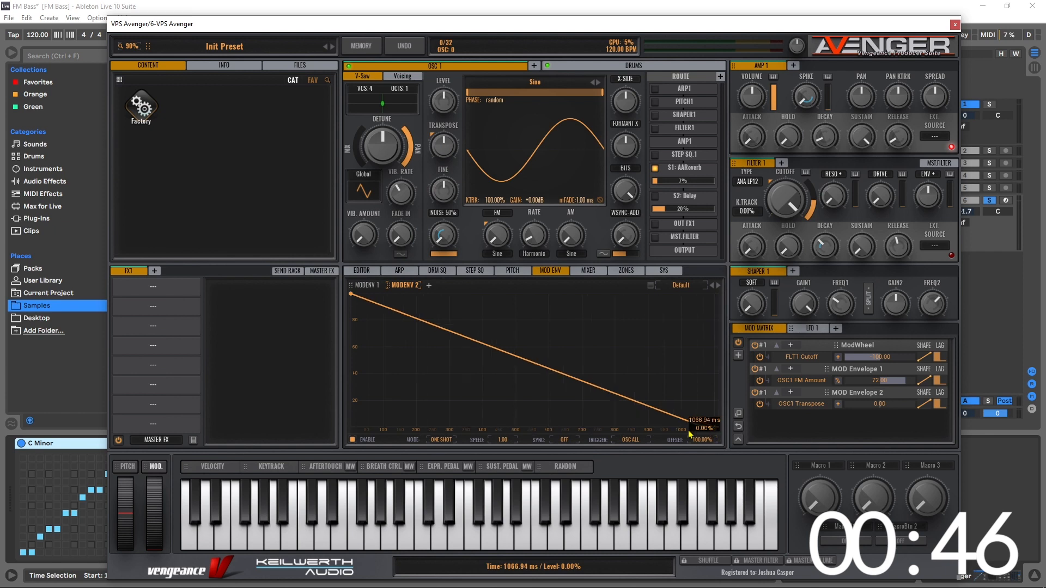
drag(689, 433, 374, 434)
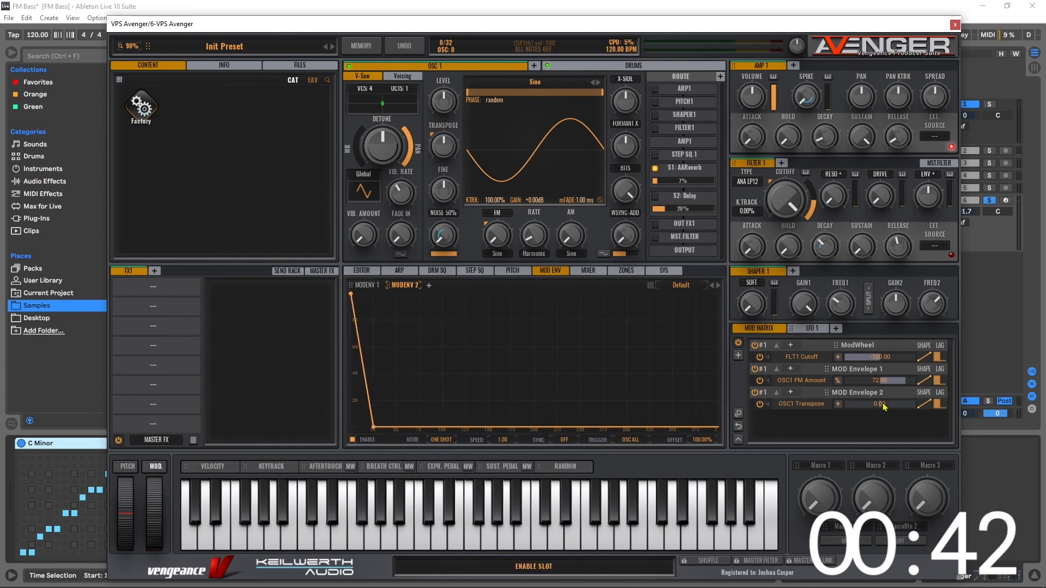
drag(880, 404, 928, 404)
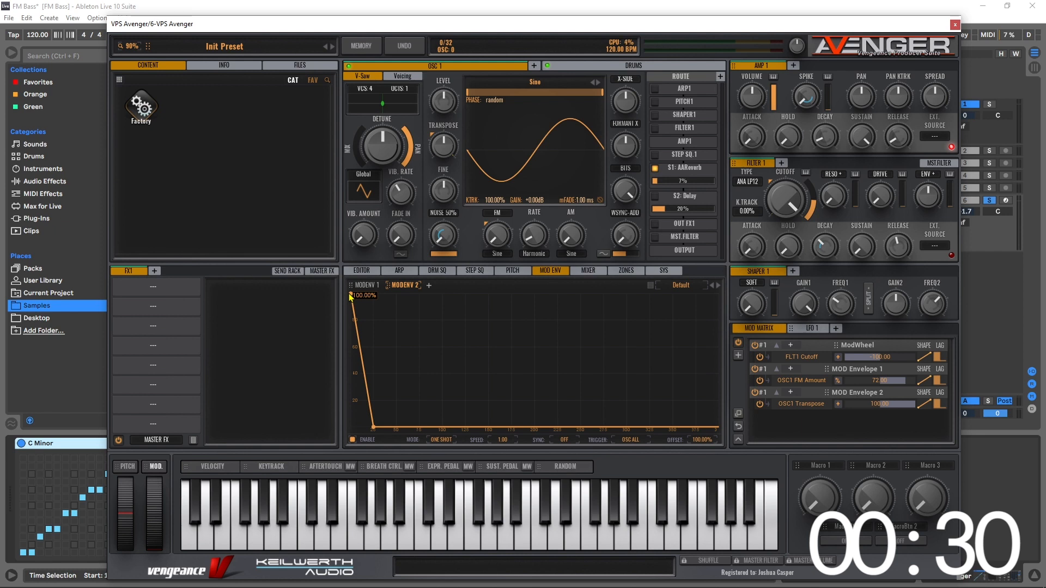
Step: Drag MODENV 2's first node down from full level to about 60%
drag(351, 299, 352, 304)
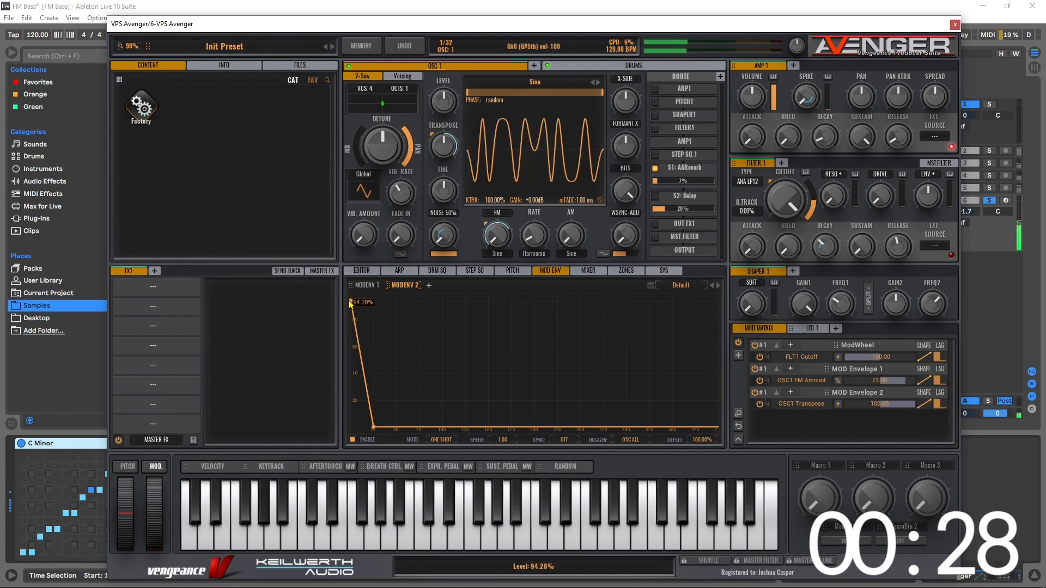
drag(350, 303, 348, 333)
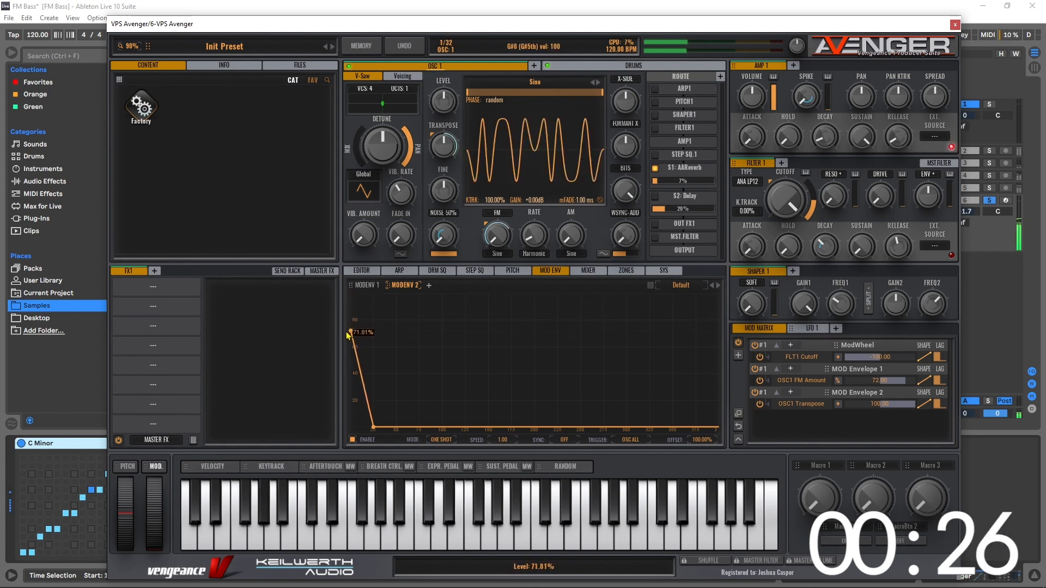
drag(350, 333, 353, 347)
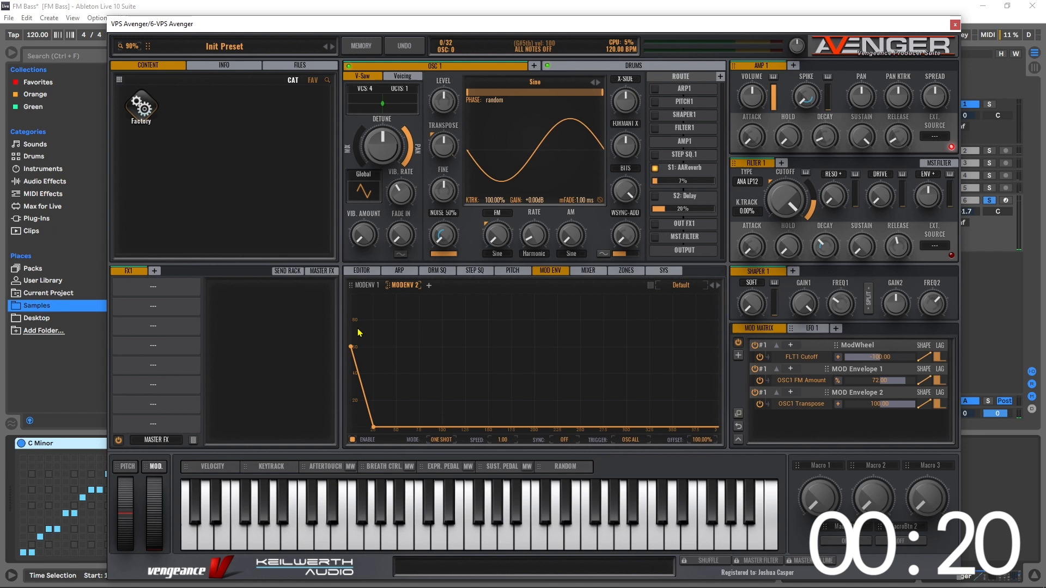
mouse_move(712, 259)
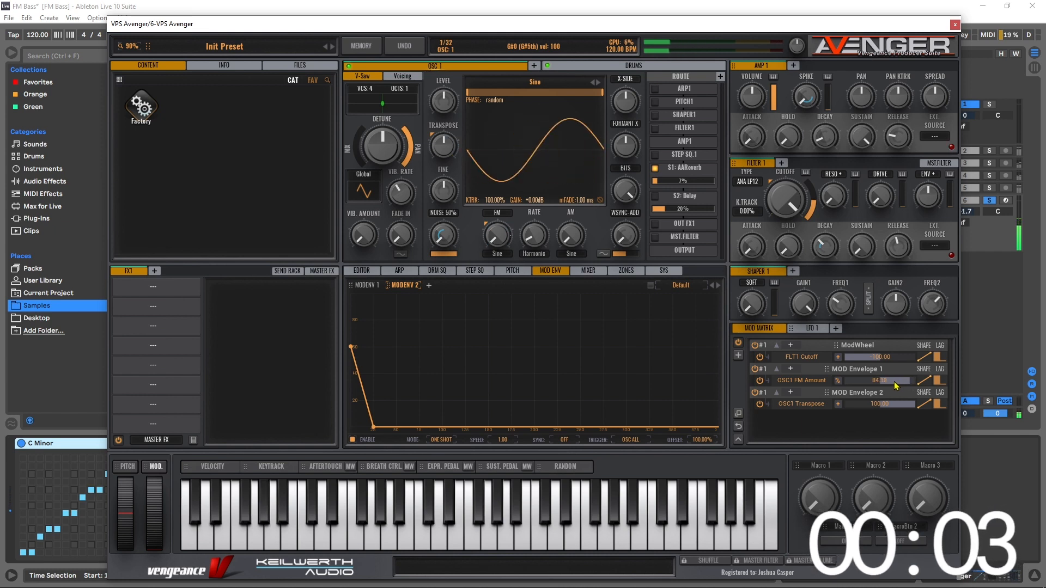
Step: Try lower and higher FM modulation depths, then return it to 72
drag(900, 380, 880, 380)
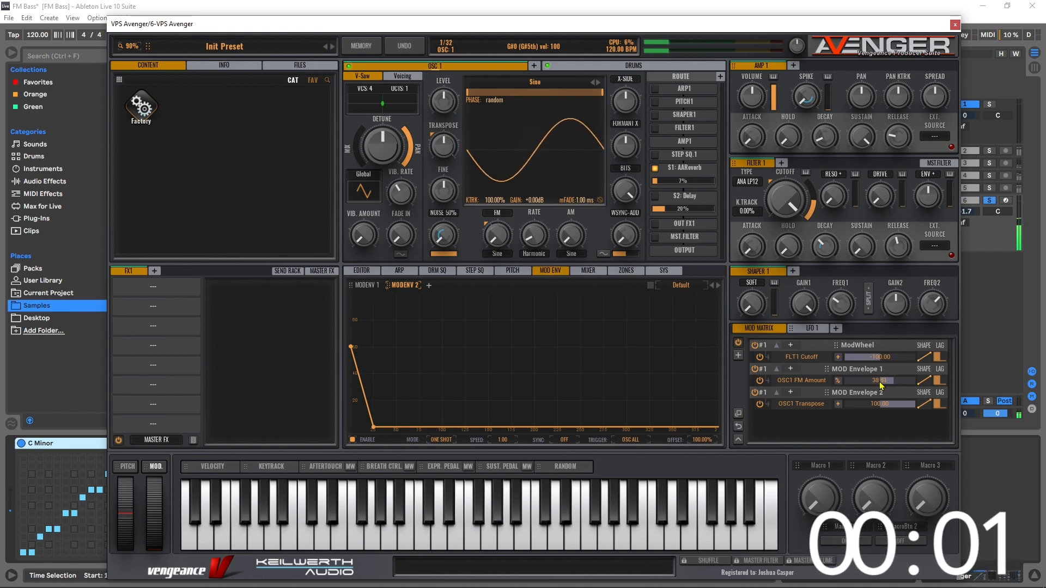
drag(881, 380, 880, 371)
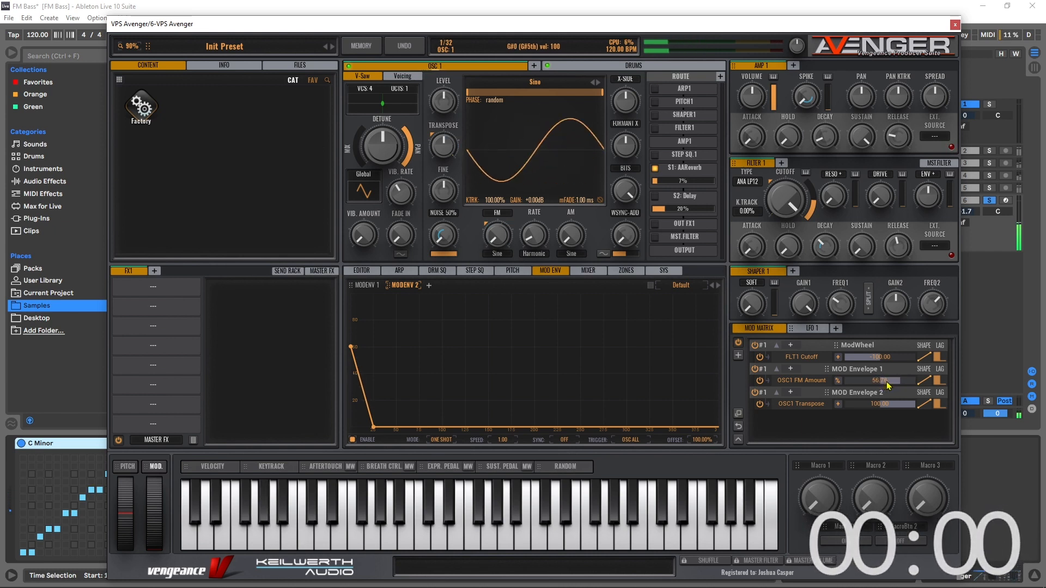
drag(887, 380, 887, 374)
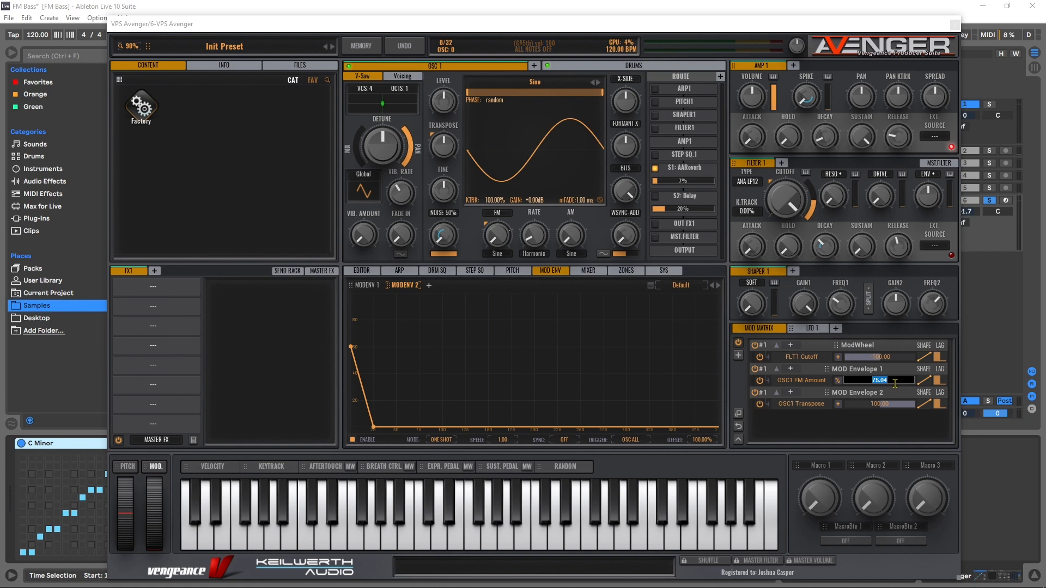
drag(880, 380, 894, 387)
text(72)
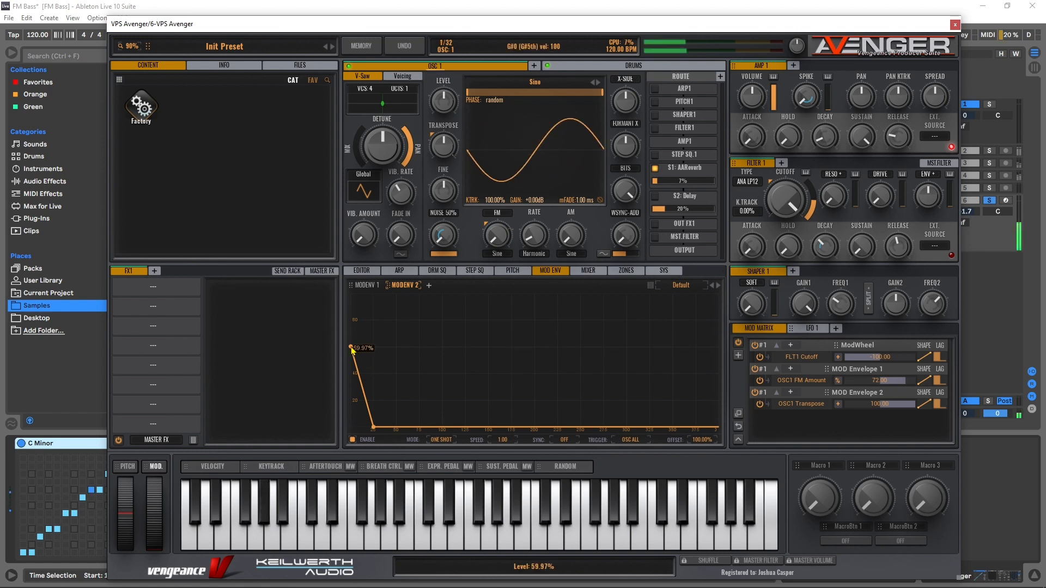
Step: Try MODENV 2 start levels of 36% and 89%, settling near 54%
drag(351, 348, 347, 383)
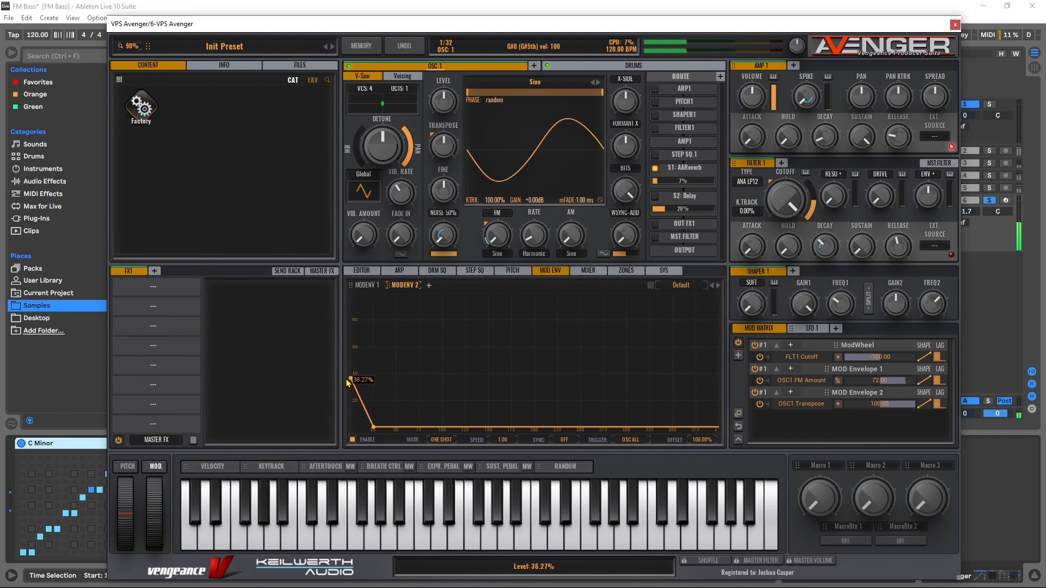
drag(349, 380, 347, 310)
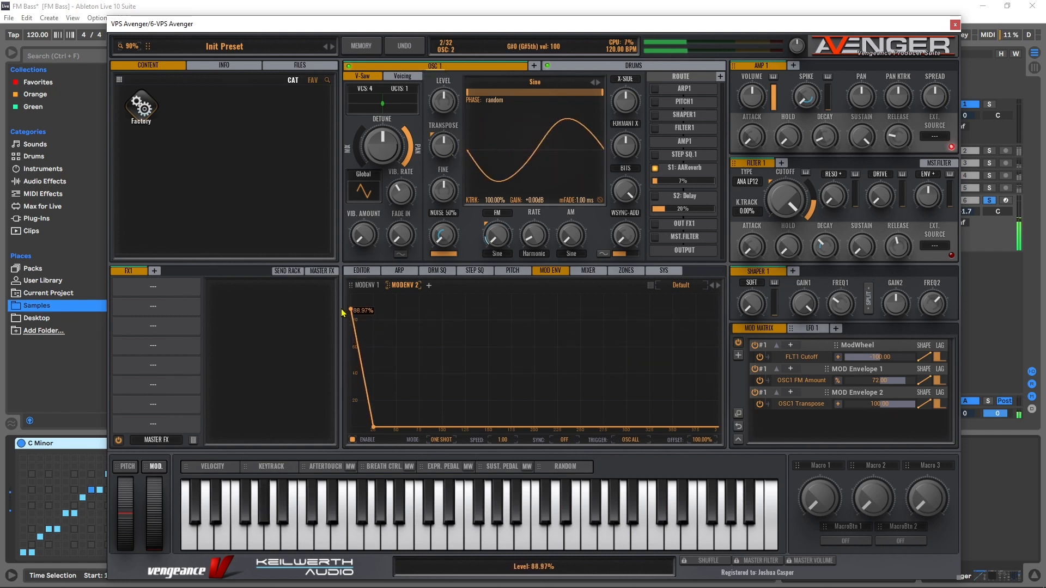
drag(343, 311, 341, 360)
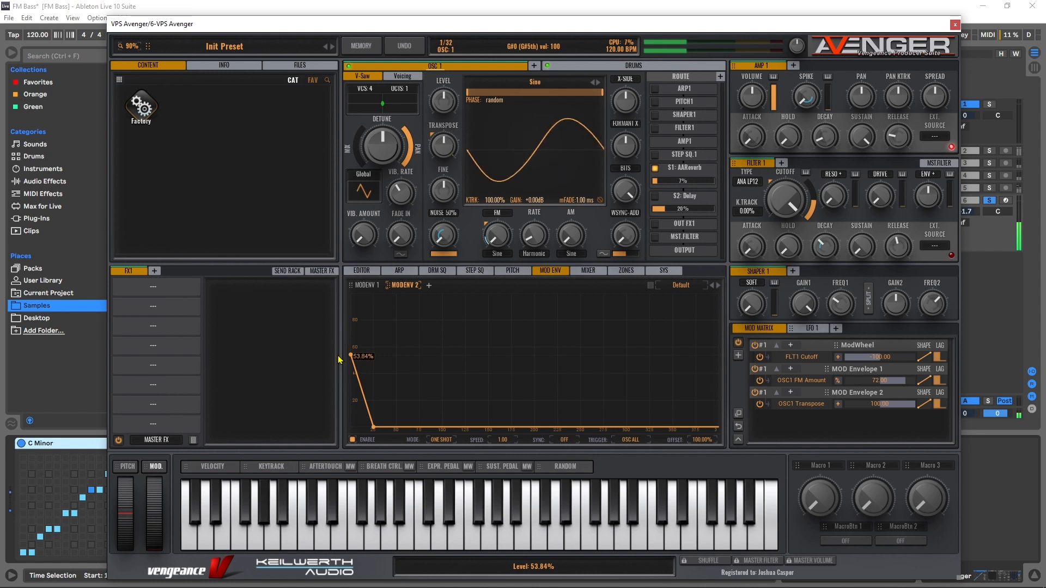